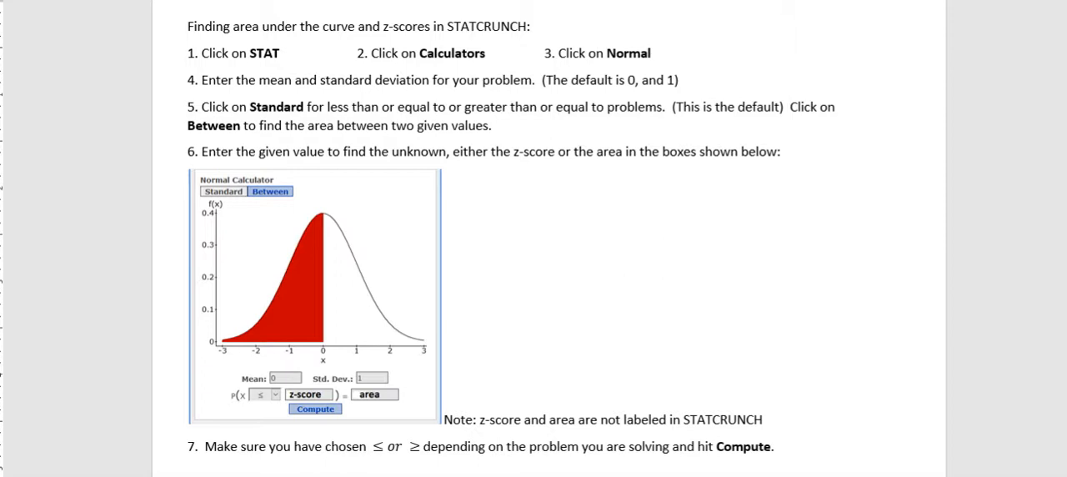
mouse_move(560, 233)
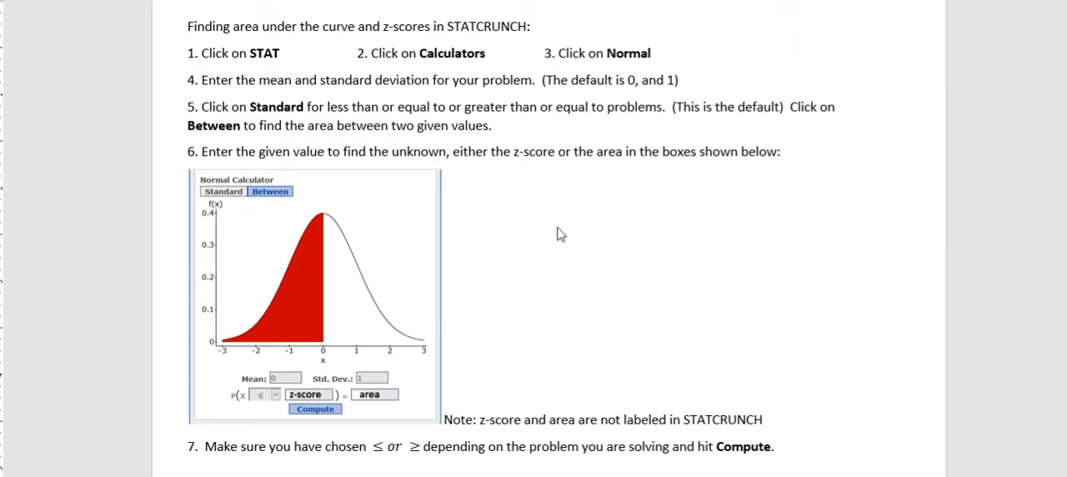
mouse_move(650, 323)
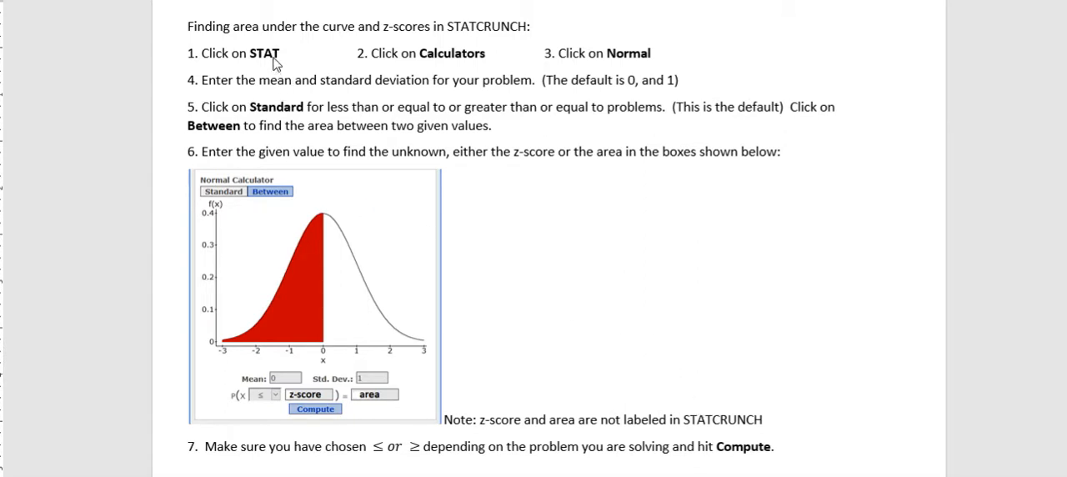
mouse_move(464, 67)
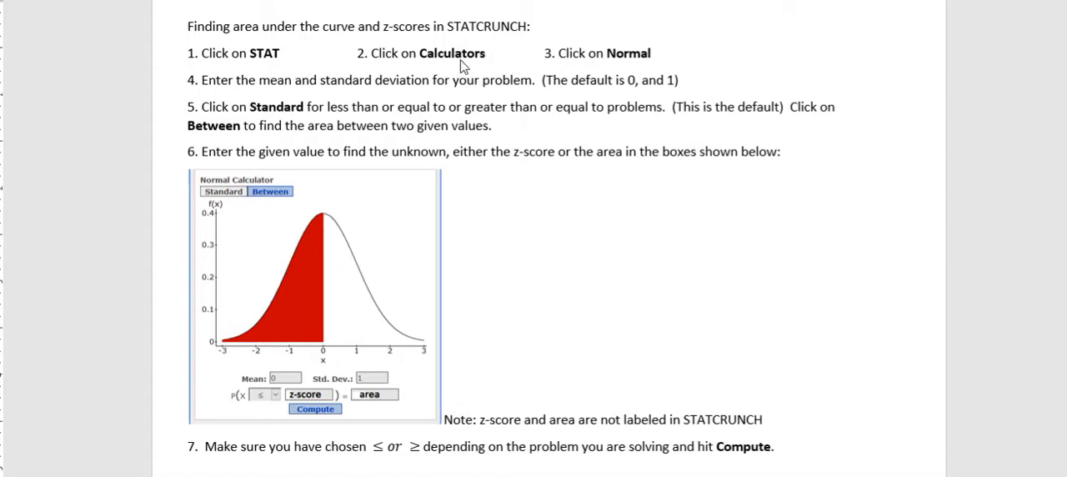
mouse_move(282, 110)
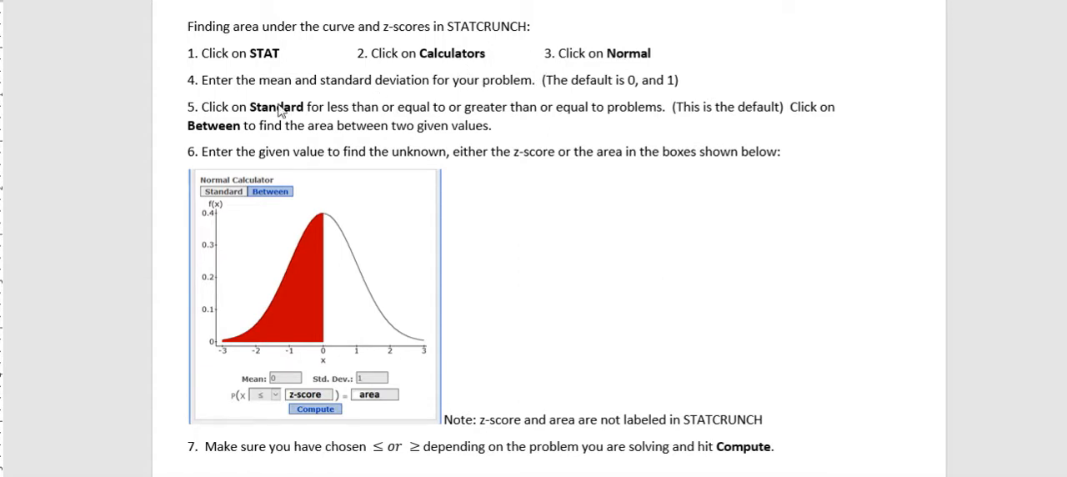
mouse_move(480, 98)
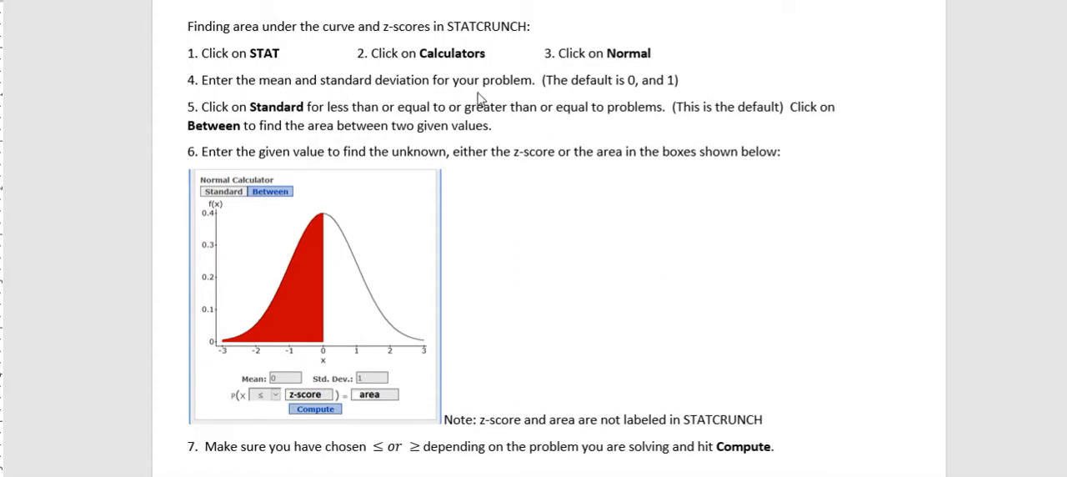
mouse_move(690, 90)
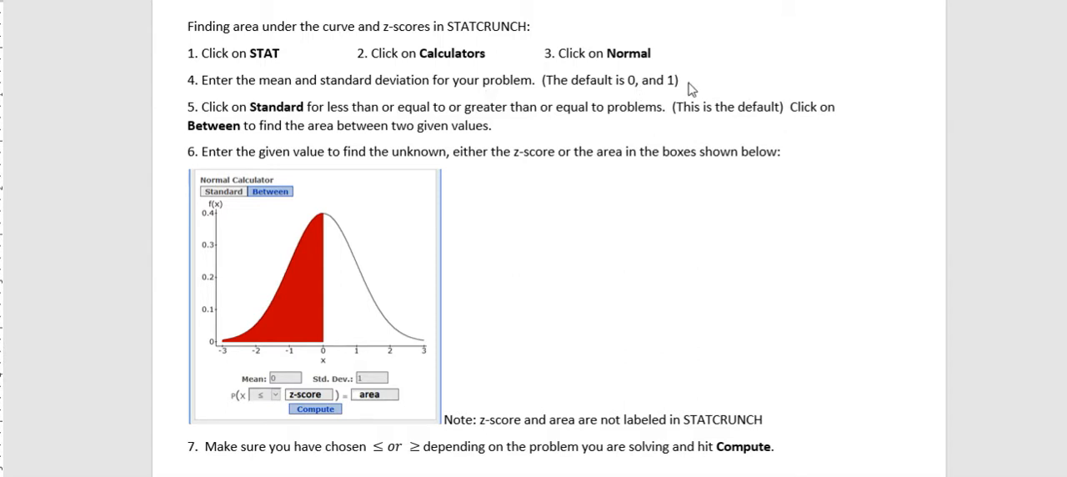
mouse_move(718, 192)
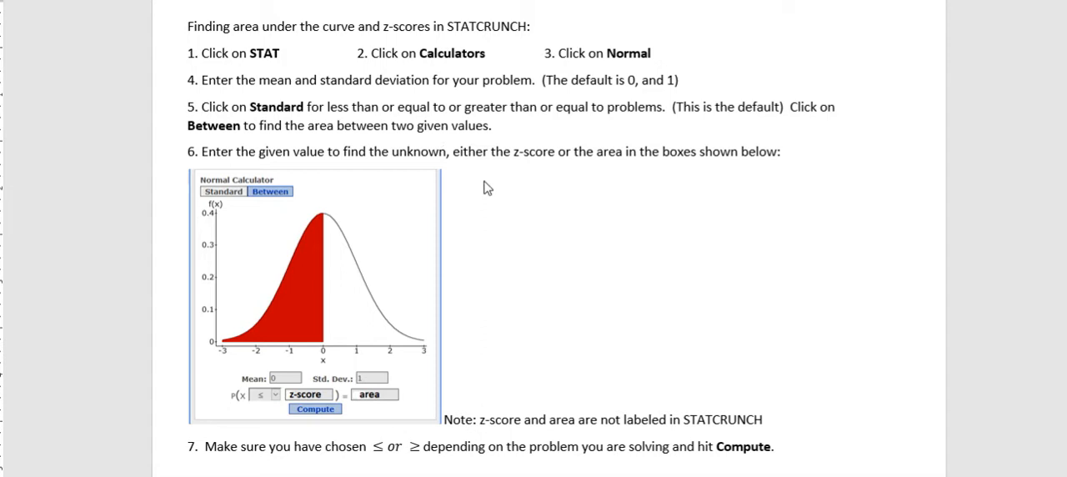
mouse_move(569, 191)
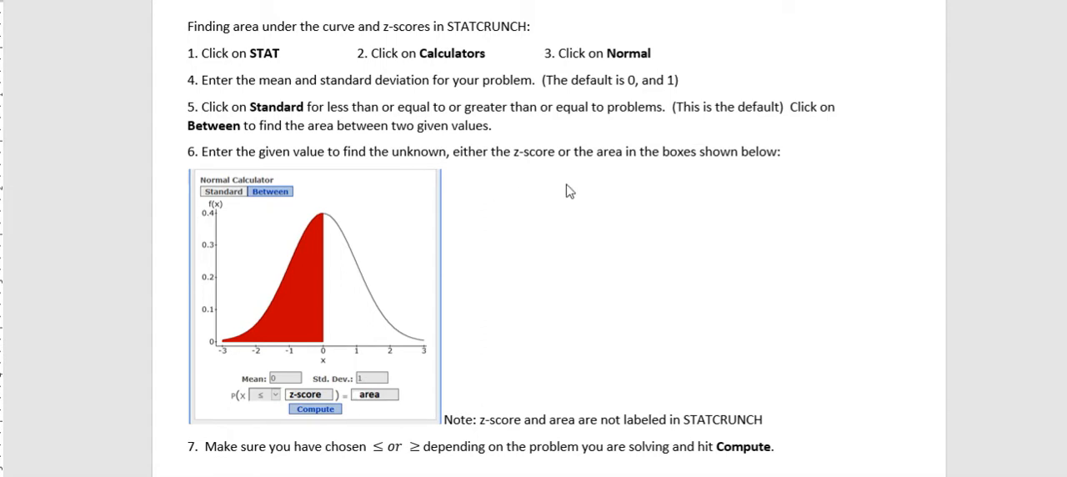
mouse_move(513, 213)
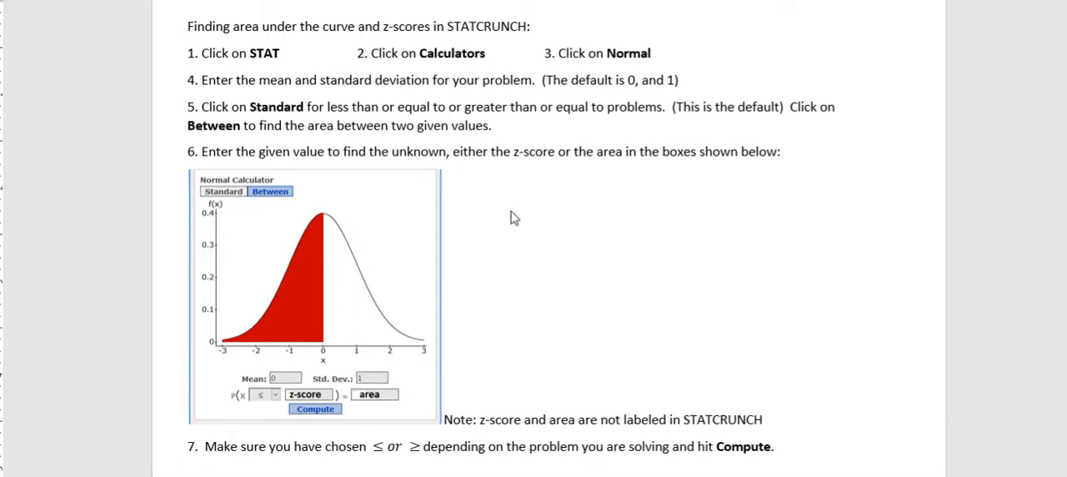
mouse_move(340, 170)
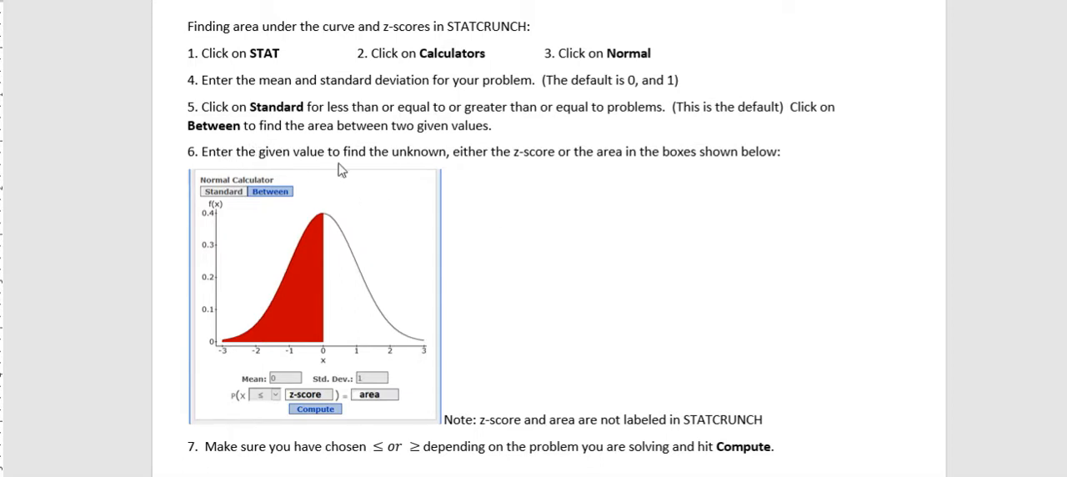
mouse_move(487, 182)
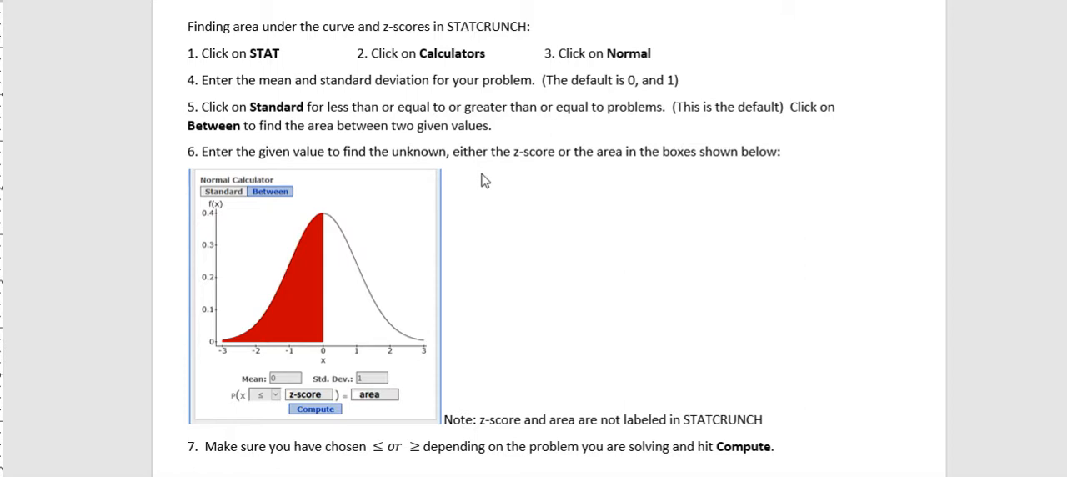
mouse_move(597, 165)
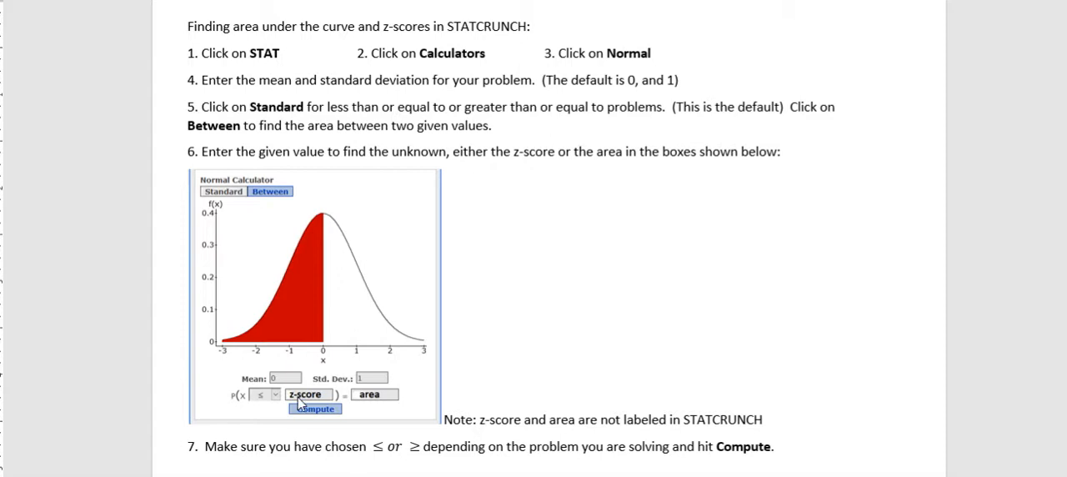
mouse_move(375, 400)
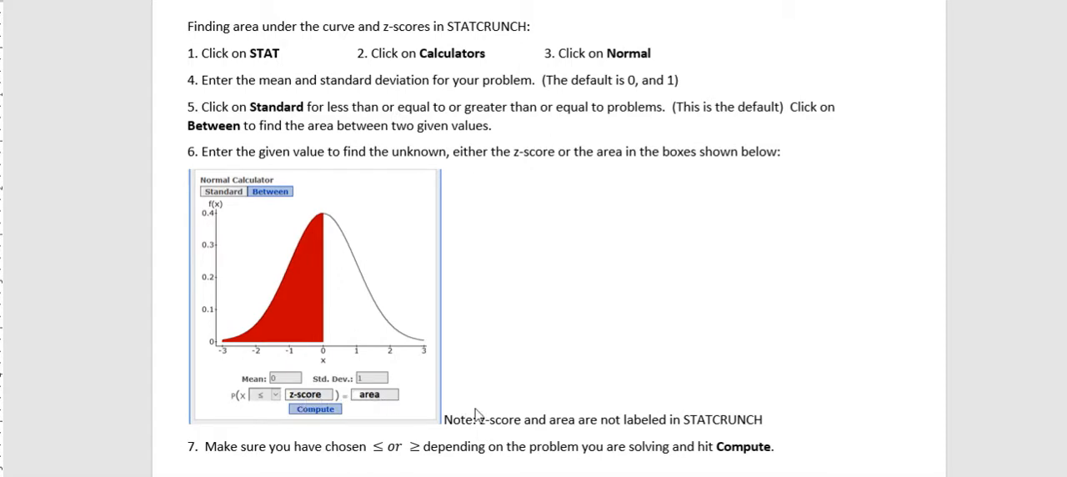
mouse_move(560, 323)
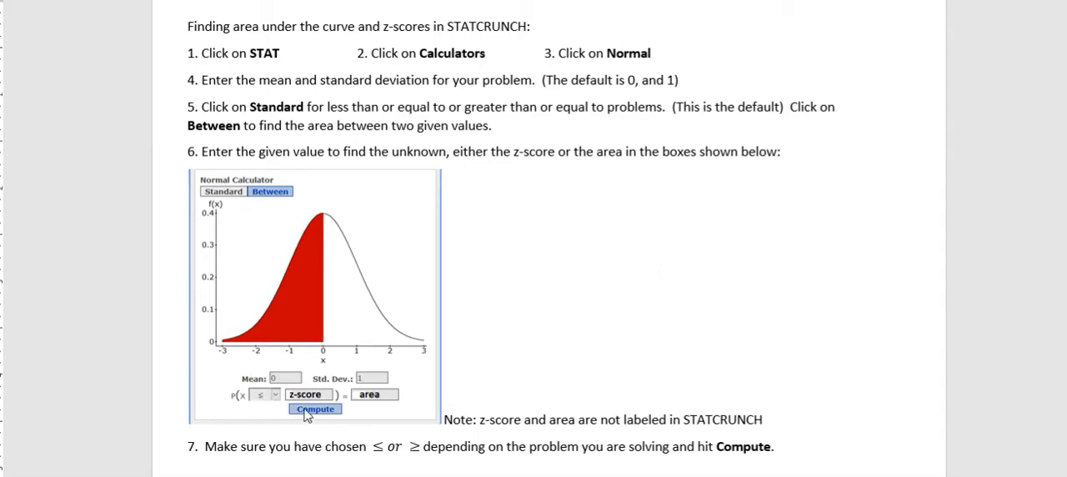
mouse_move(670, 252)
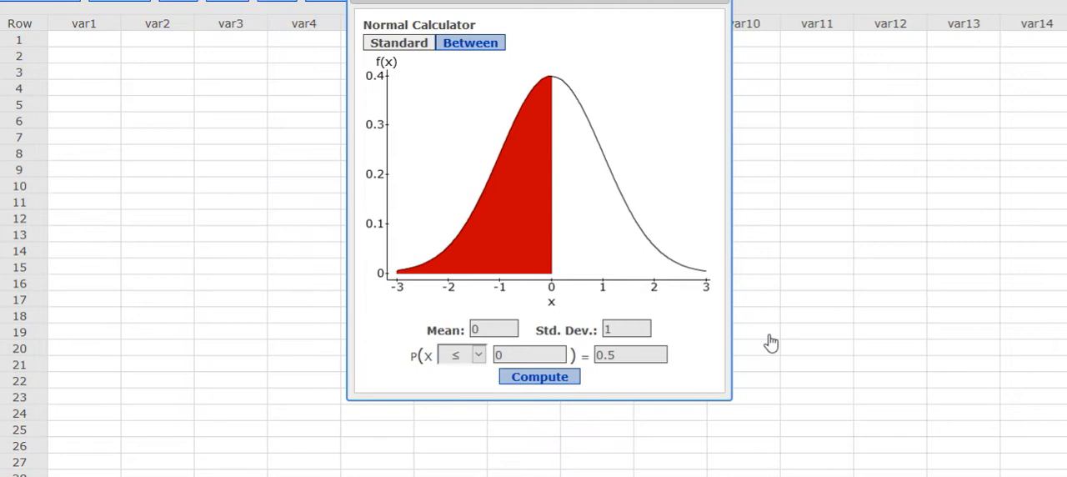
mouse_move(542, 175)
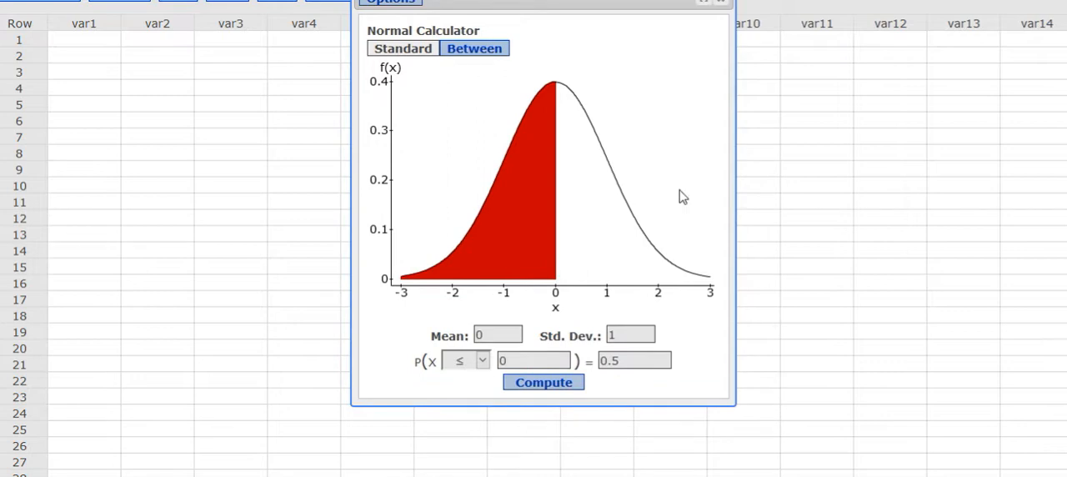
mouse_move(550, 208)
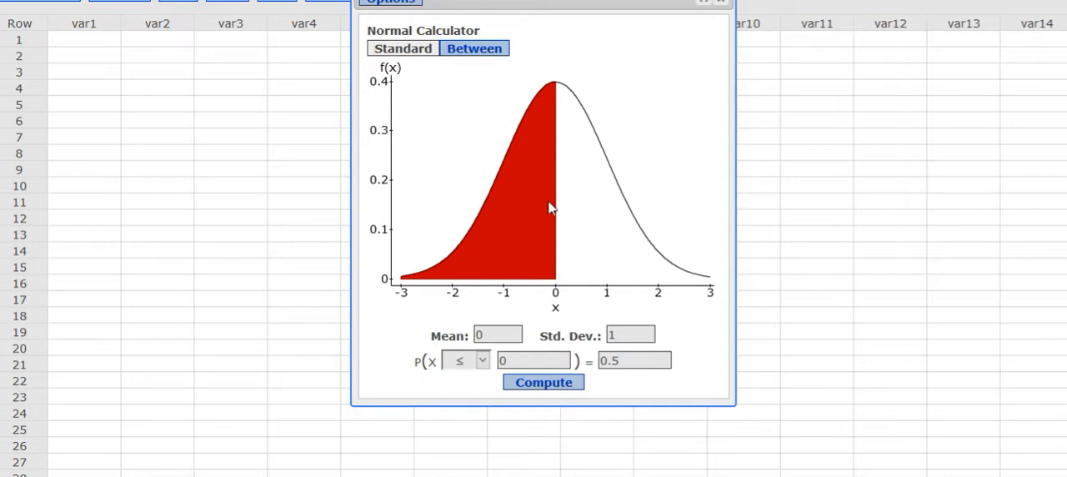
mouse_move(518, 238)
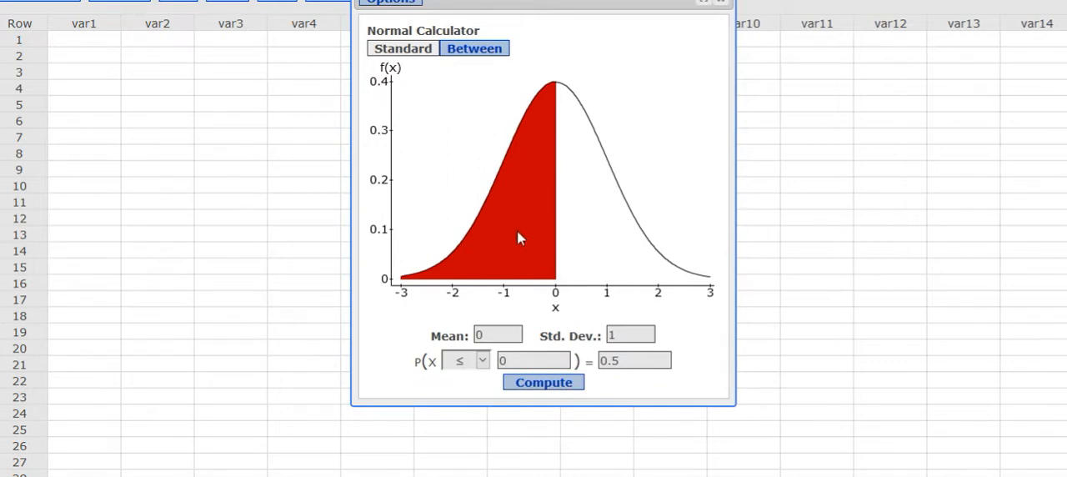
mouse_move(520, 323)
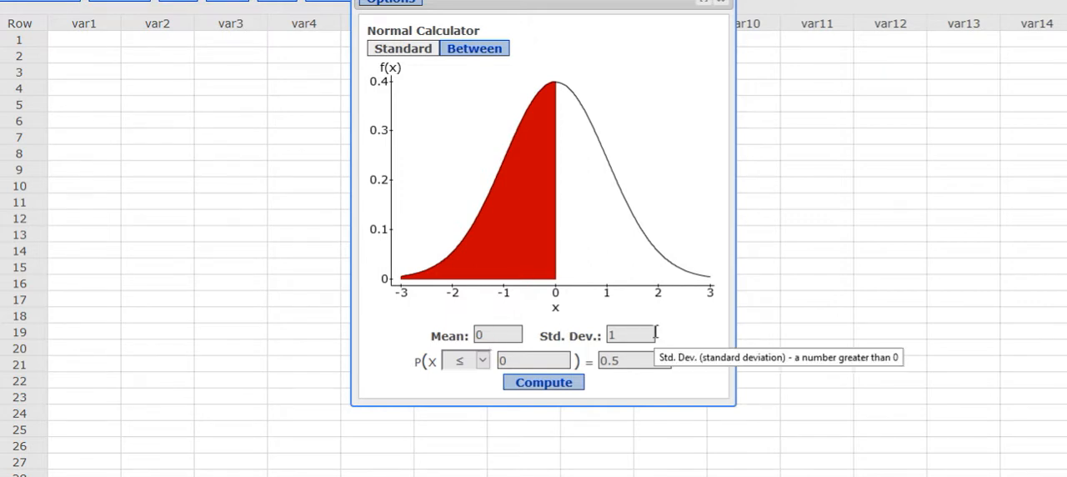
mouse_move(680, 344)
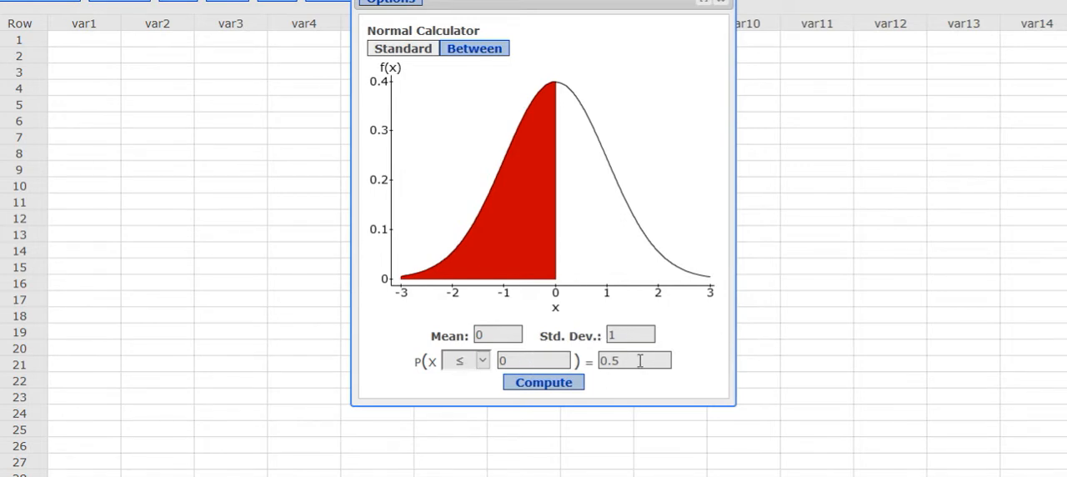
Replace the 0.5 probability with .1254 and compute the cutoff, z = -1.1484084
click(634, 360)
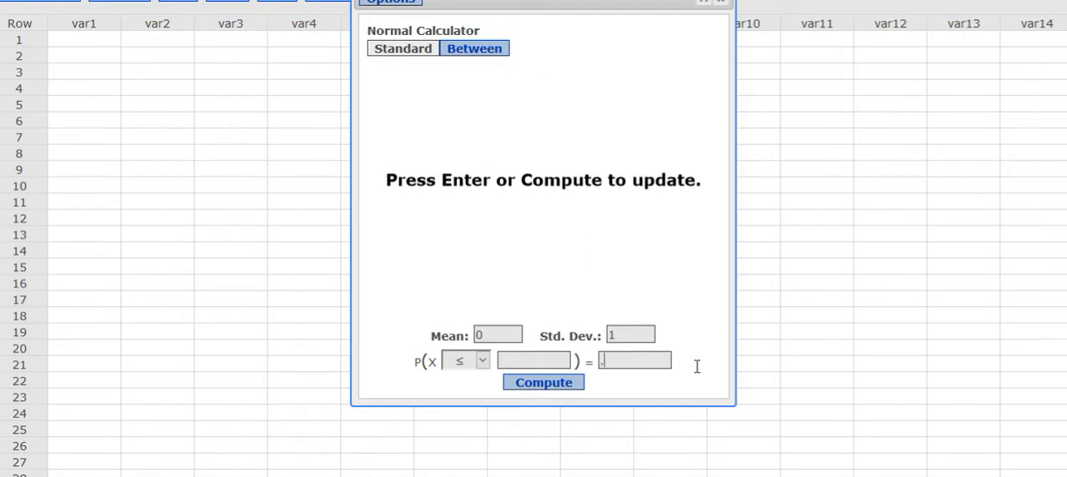
text(.1254)
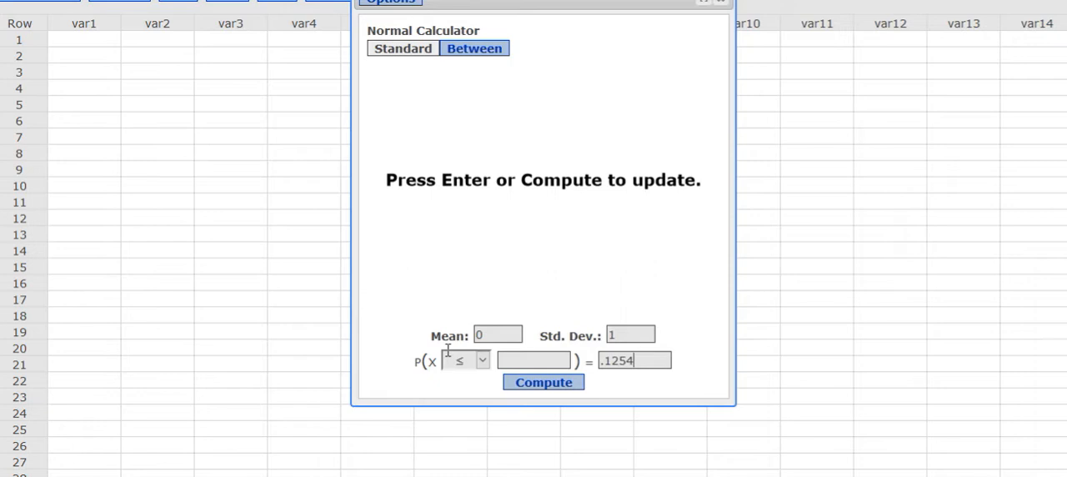
click(543, 382)
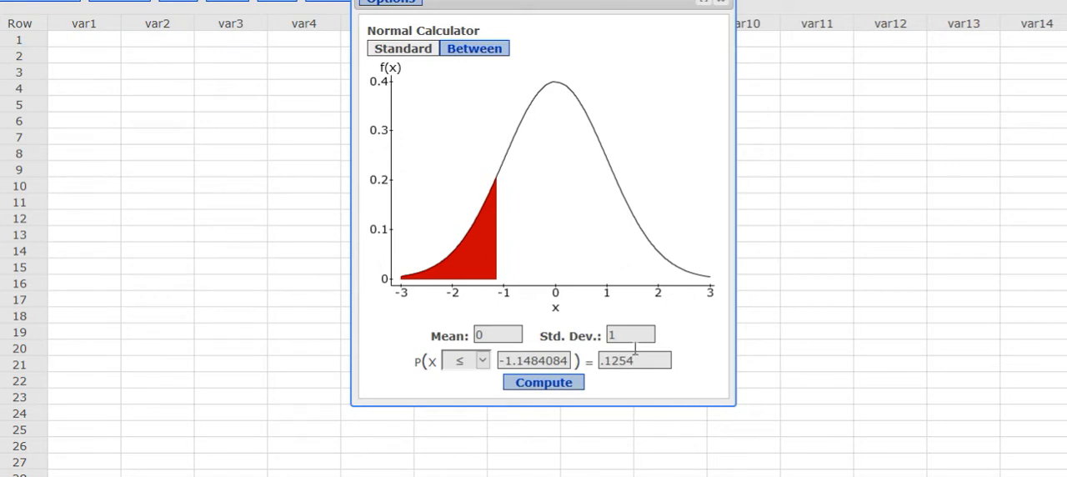
mouse_move(499, 290)
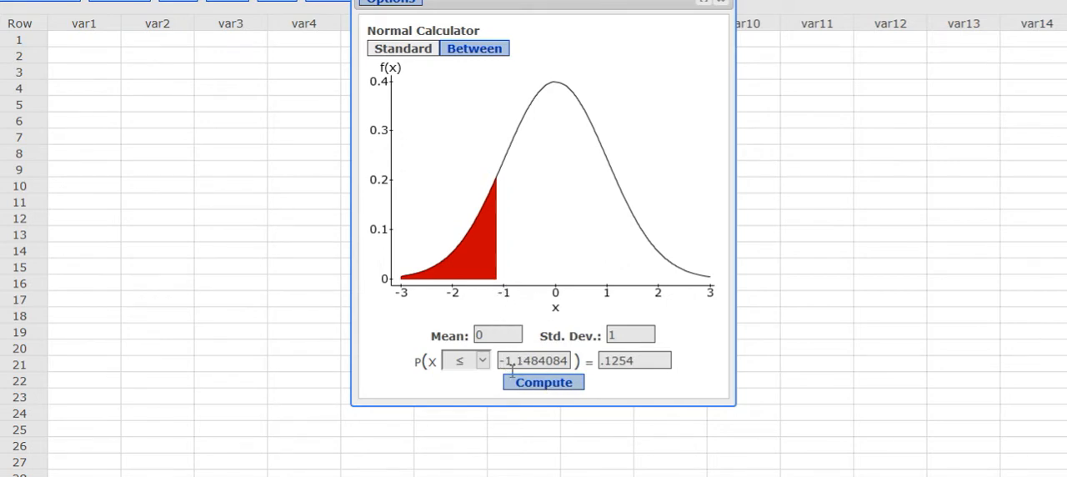
mouse_move(533, 360)
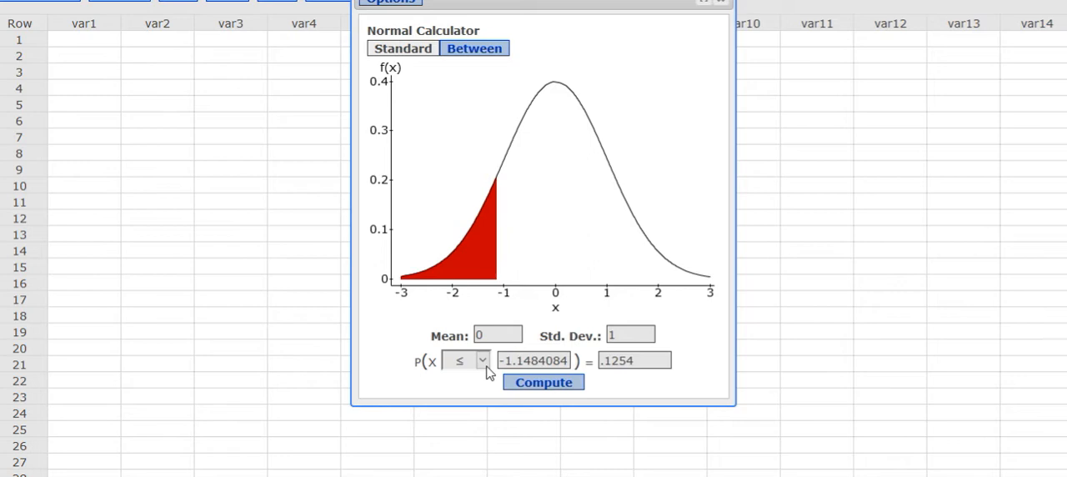
Switch the direction to ≥ so P(X ≥ -1.1484084) = 0.8746 with the right side shaded
click(482, 360)
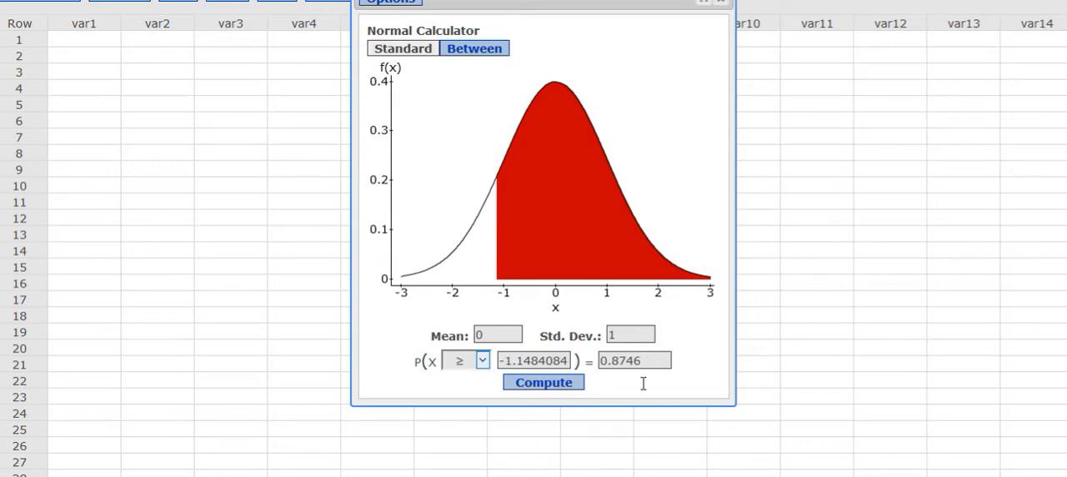
mouse_move(617, 192)
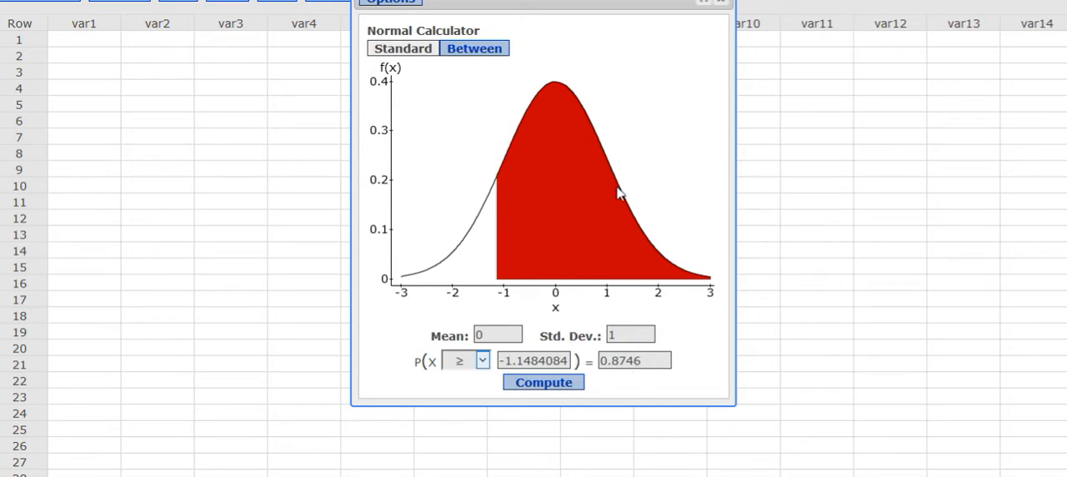
mouse_move(581, 237)
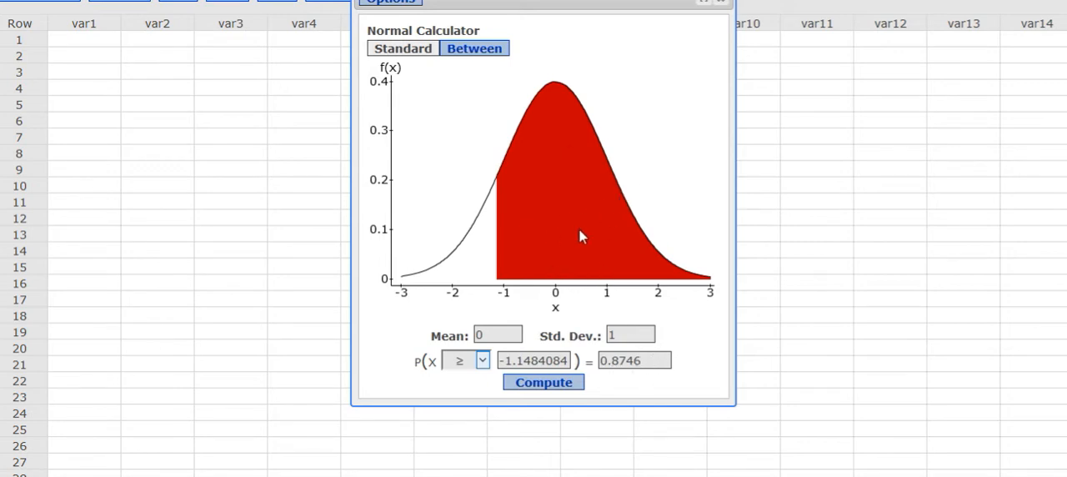
mouse_move(457, 374)
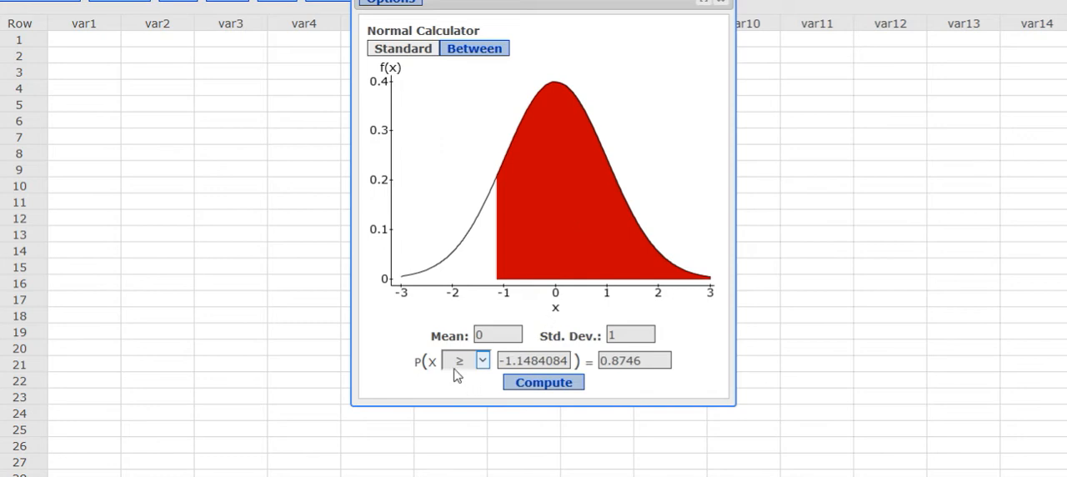
mouse_move(465, 360)
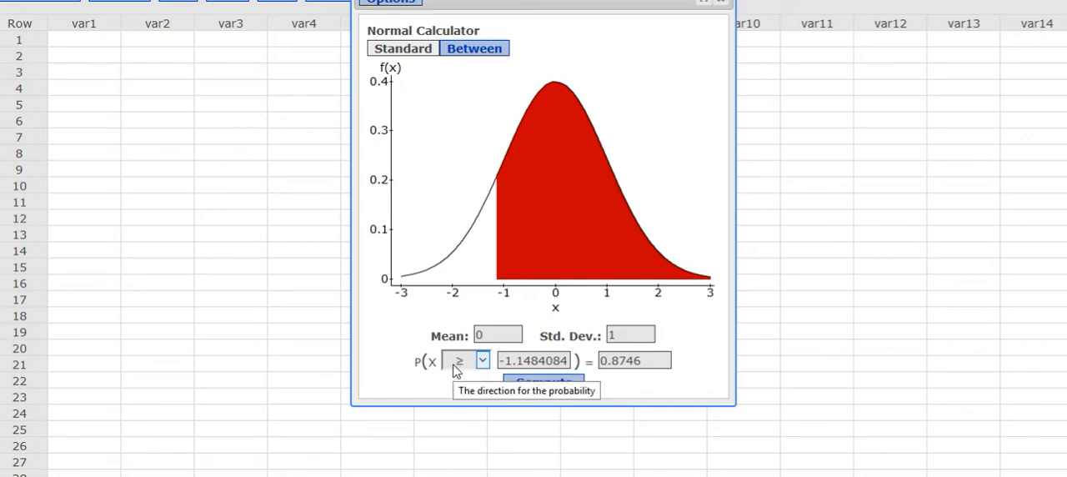
Switch to the between-two-values form and begin re-entering the lower bound
click(401, 47)
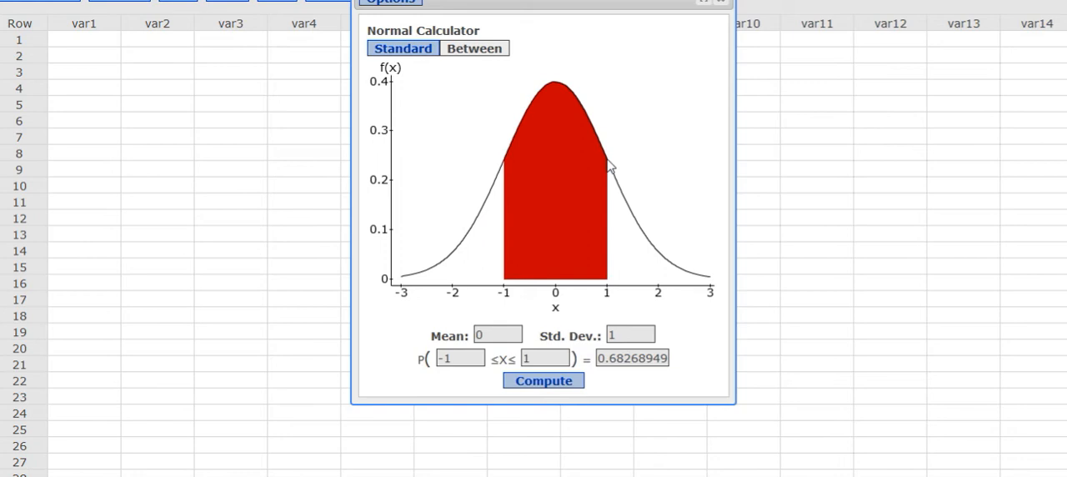
mouse_move(509, 302)
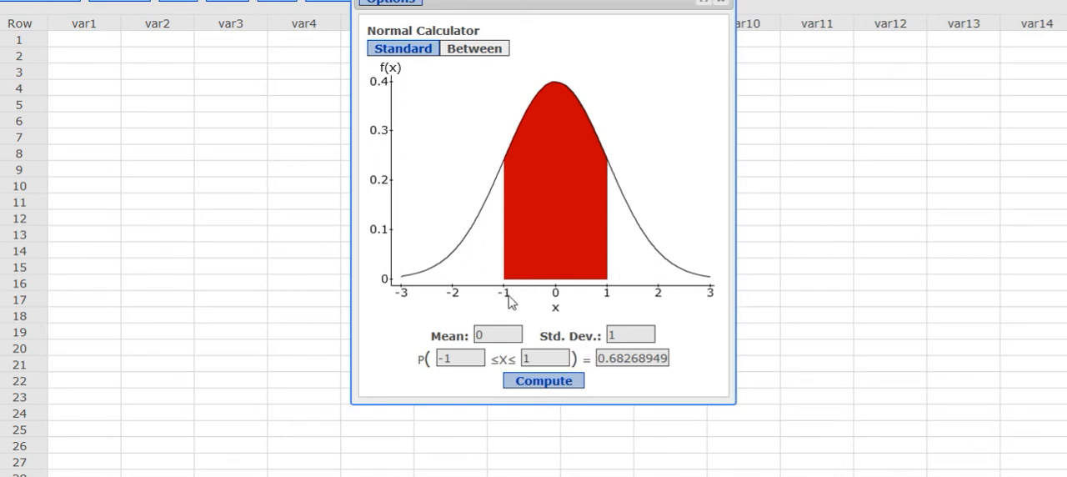
mouse_move(610, 300)
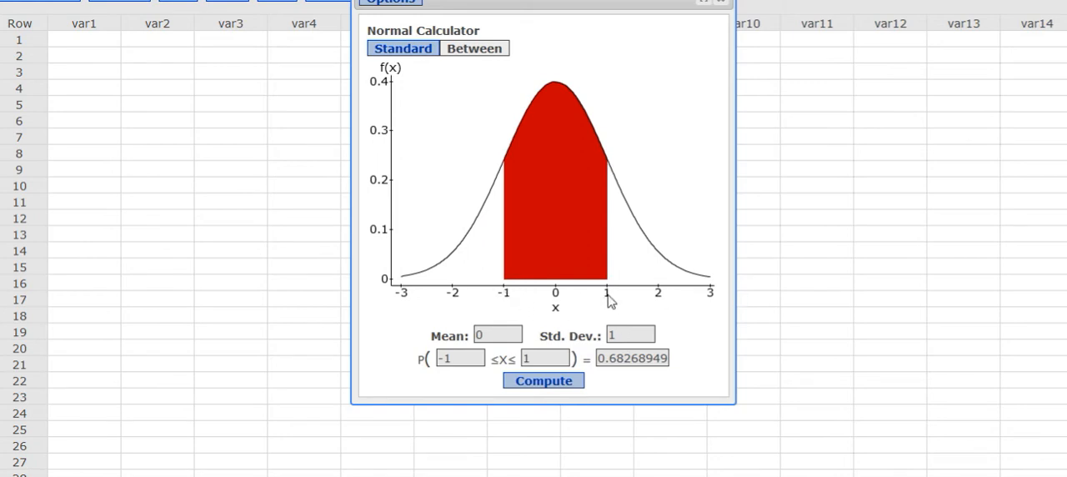
click(453, 357)
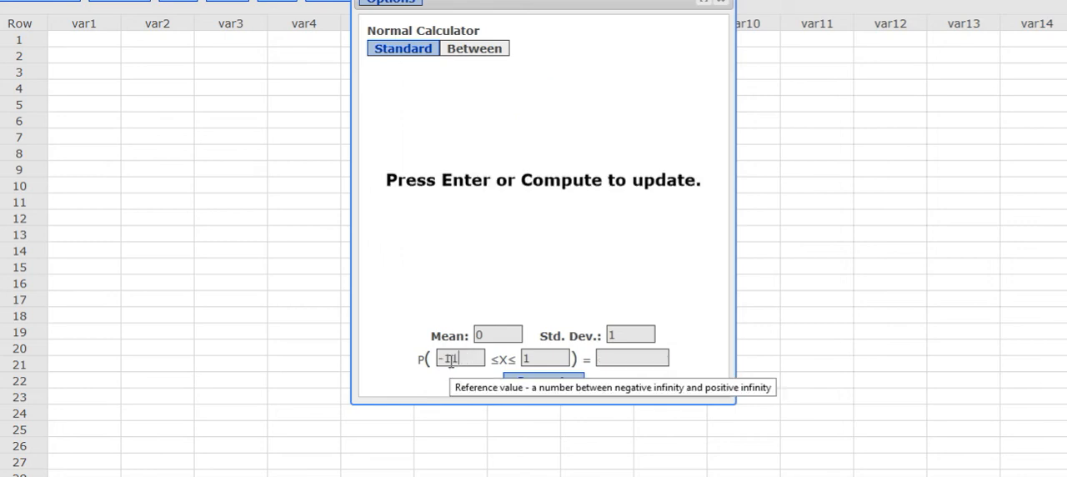
Enter bounds -1.25 and 0.48 and compute P(-1.25 ≤ X ≤ 0.48) = 0.57873653
text(-11.25)
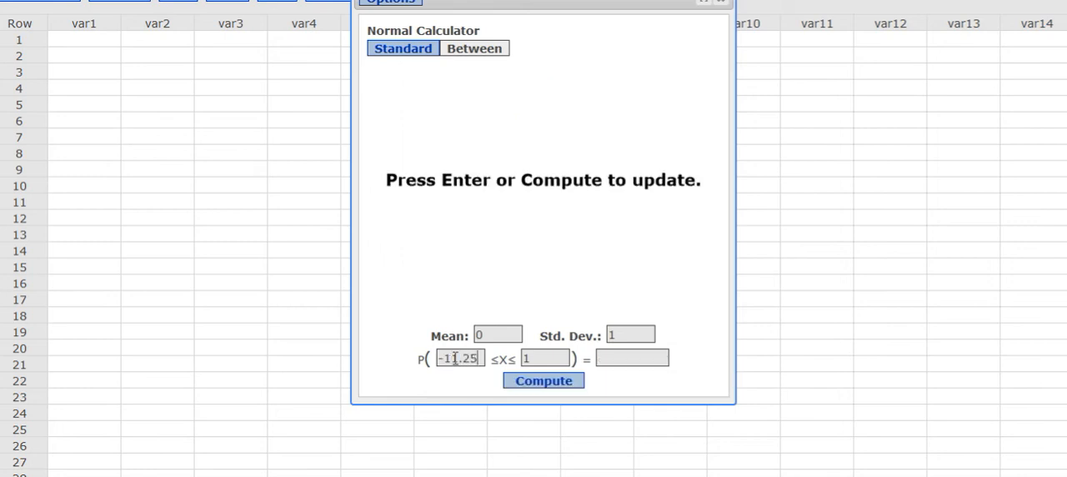
key(Backspace)
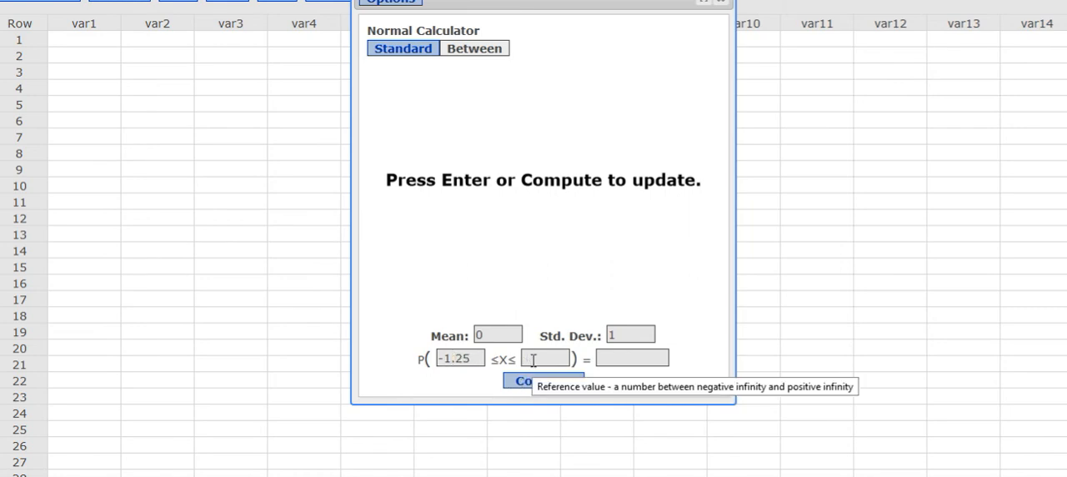
text(0)
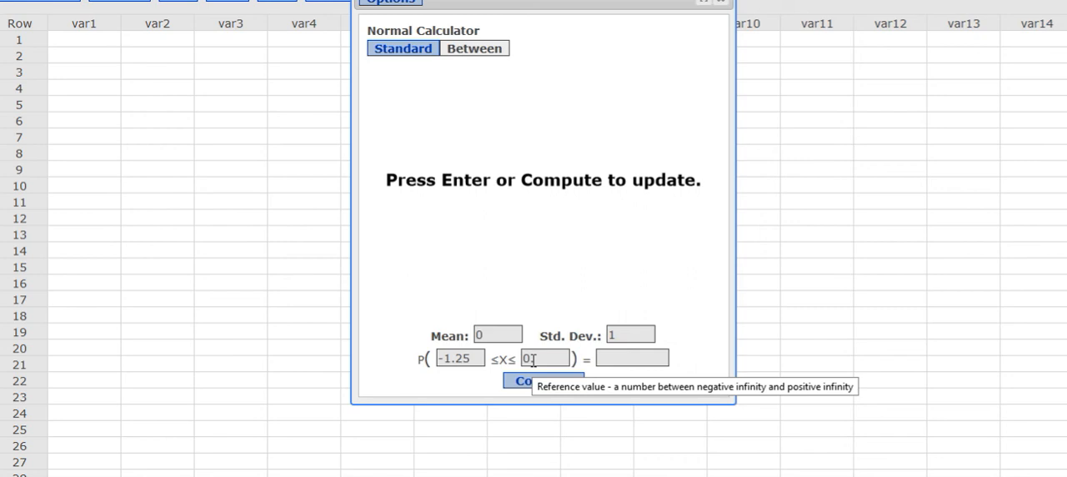
text(.48)
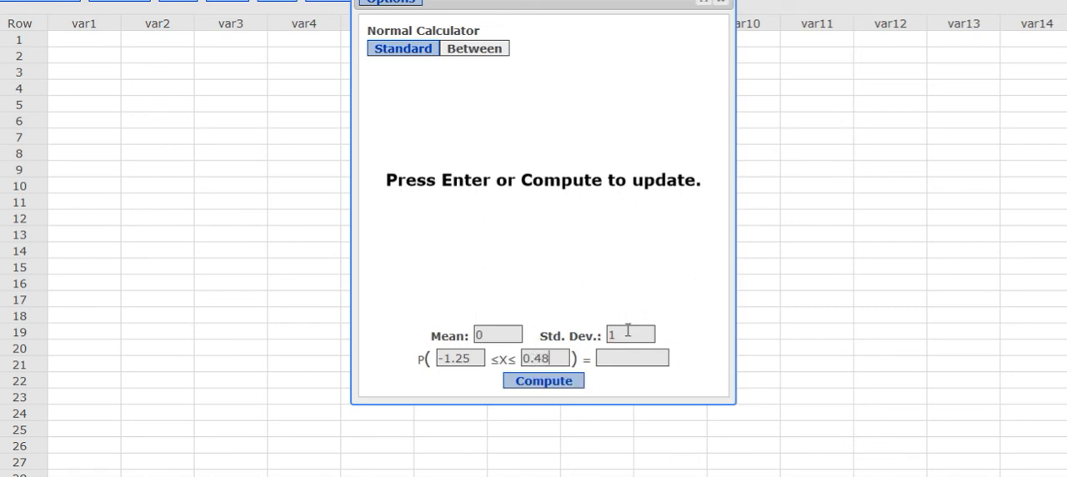
click(543, 380)
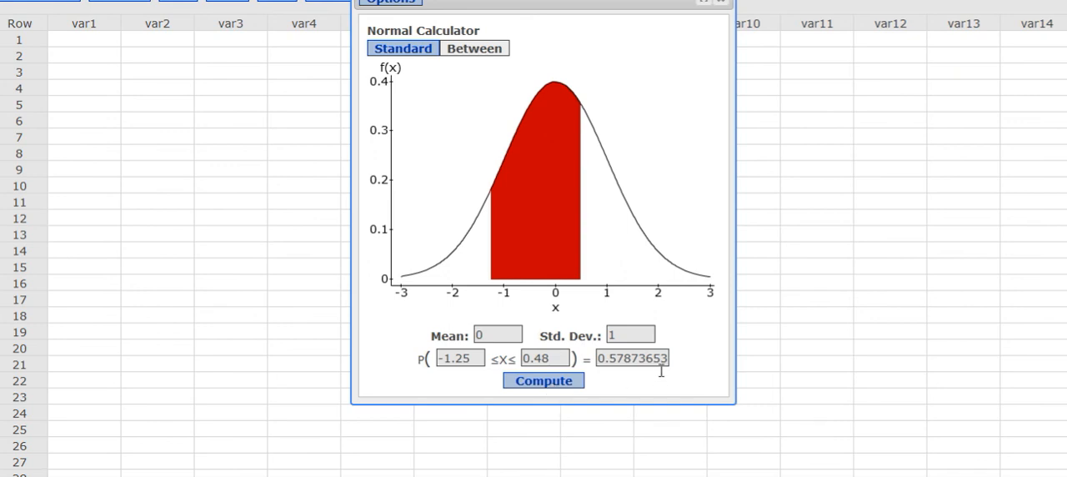
mouse_move(533, 250)
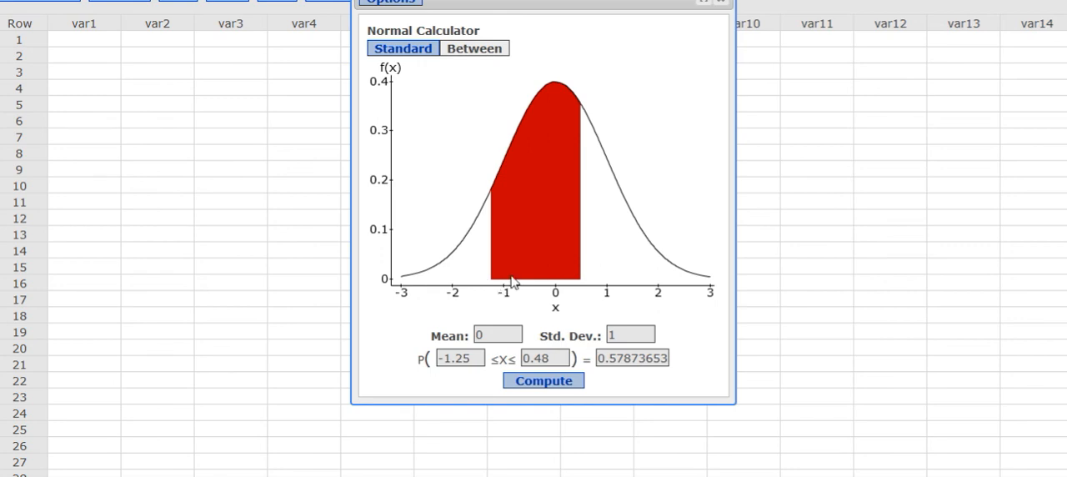
mouse_move(557, 158)
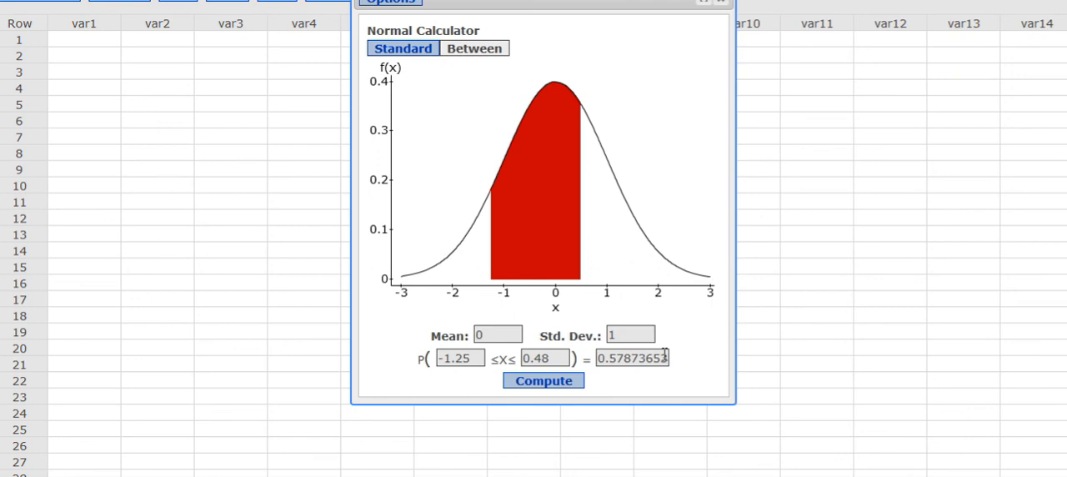
mouse_move(634, 357)
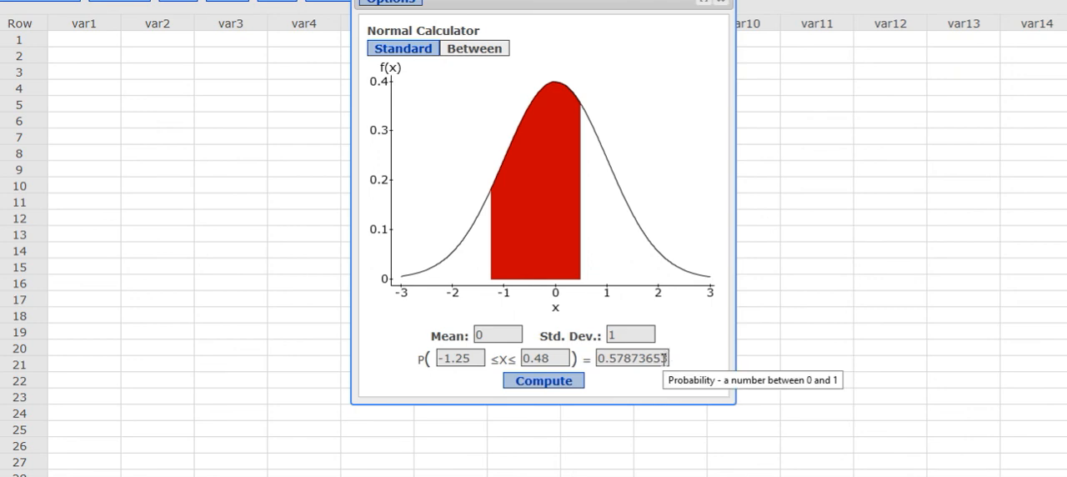